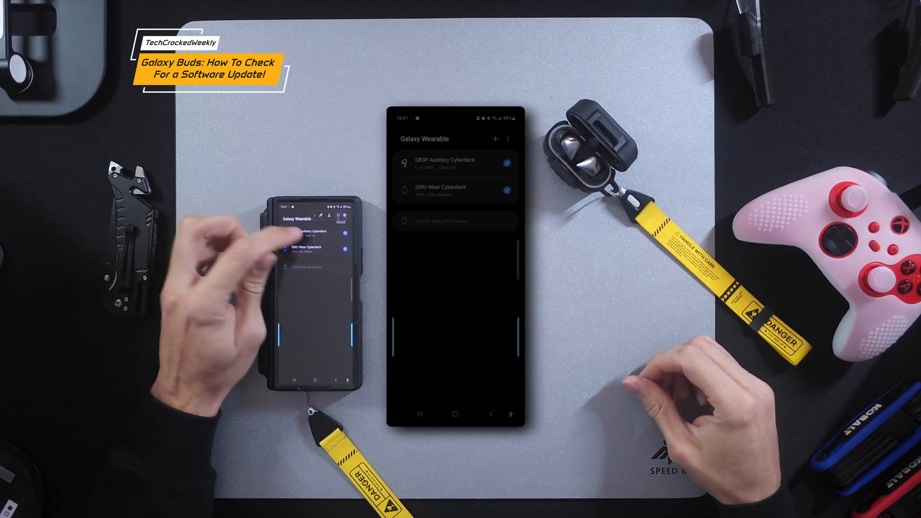
# Step: Select GB3P Auditory Cyberdeck in the device list to reach its earbuds home screen
pyautogui.click(444, 163)
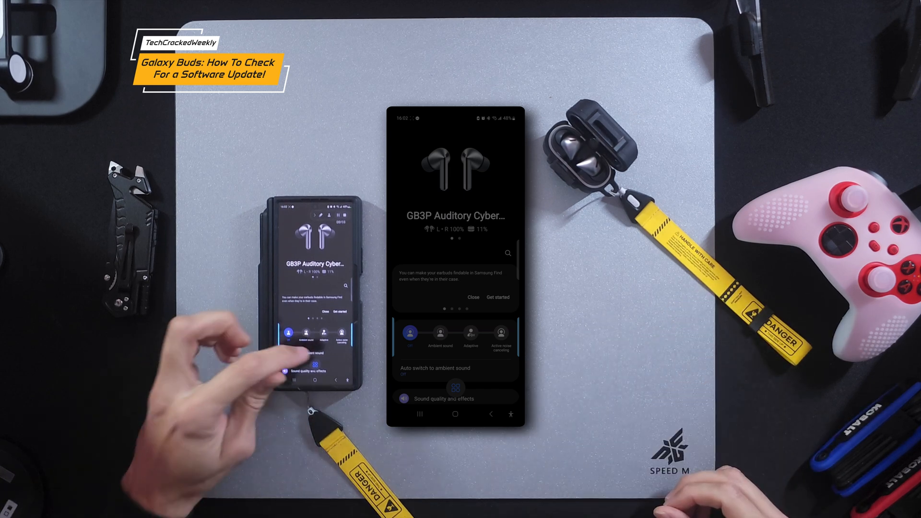
# Step: Scroll the earbuds home screen and enter Earbuds settings, listing options down to Earbuds software update
pyautogui.scroll(-3)
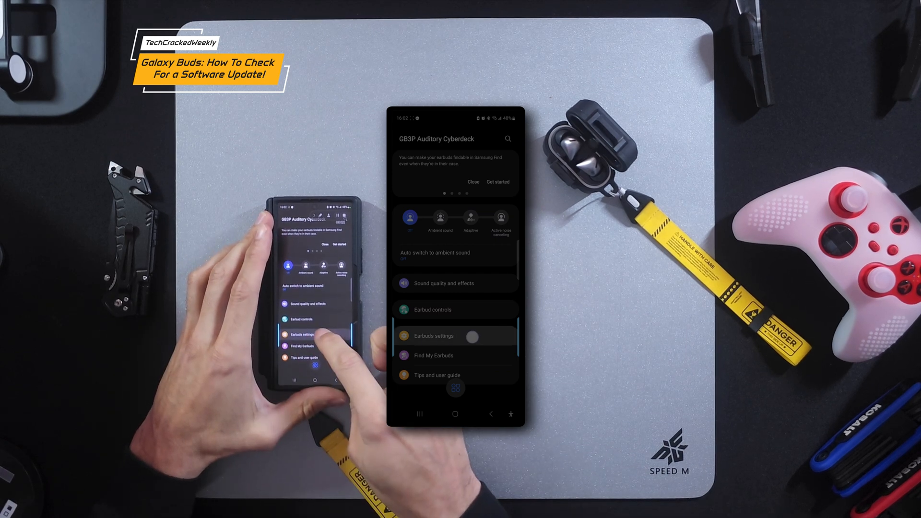
pyautogui.click(434, 336)
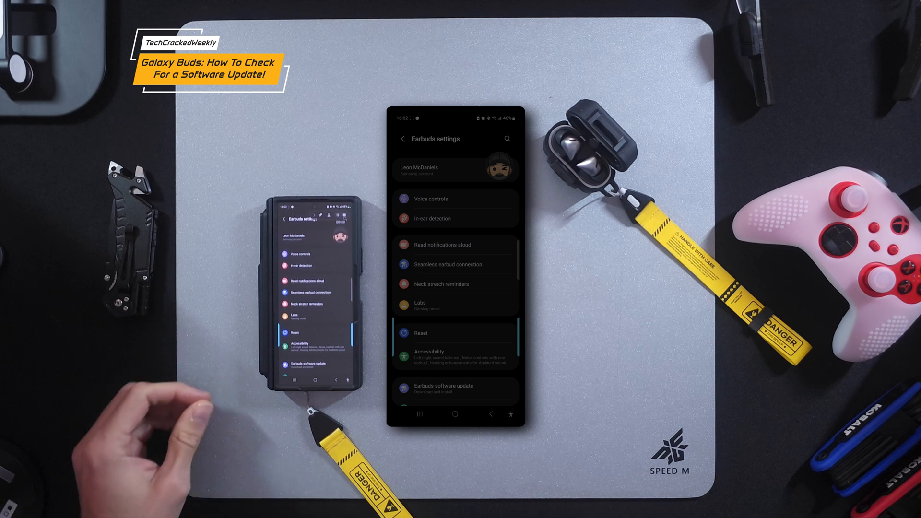
pyautogui.scroll(-3)
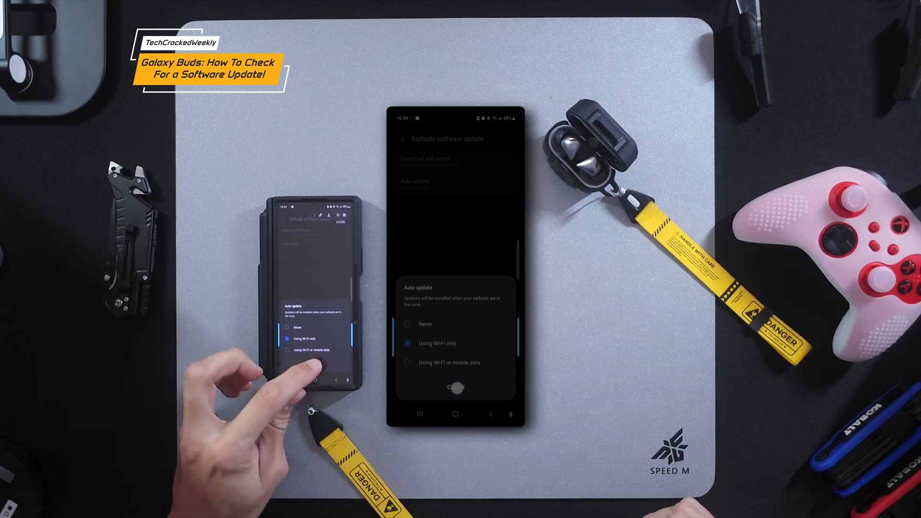
pyautogui.click(455, 386)
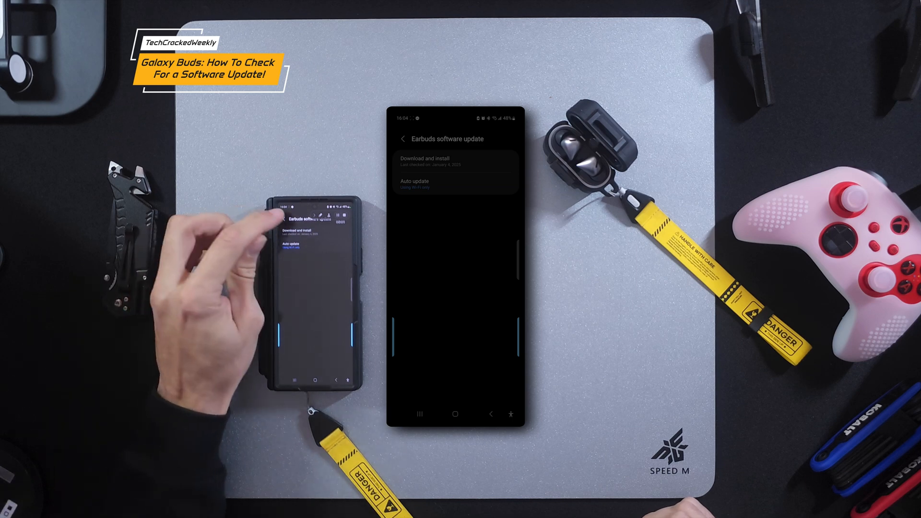
pyautogui.click(402, 138)
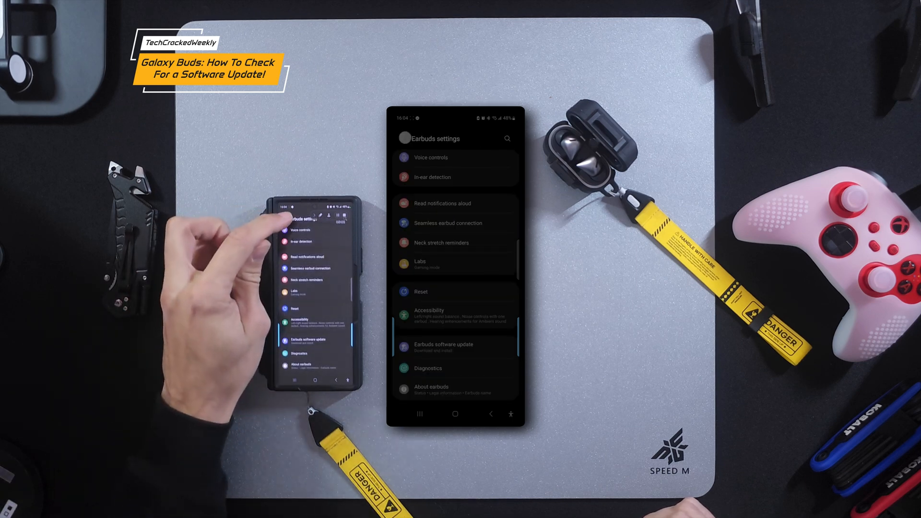